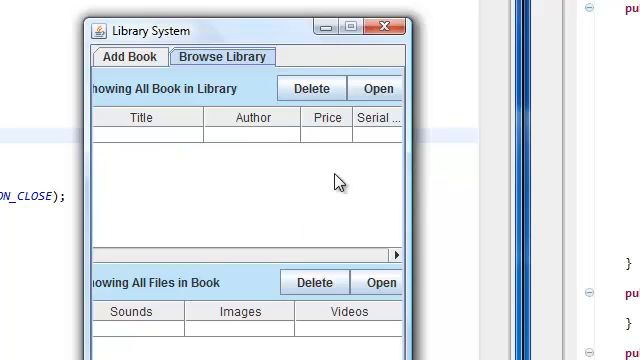
# Show the Add Book form in the running Library System window.
pyautogui.click(128, 56)
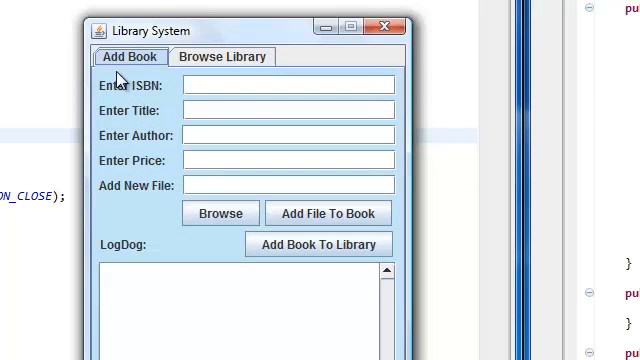
pyautogui.moveTo(138, 90)
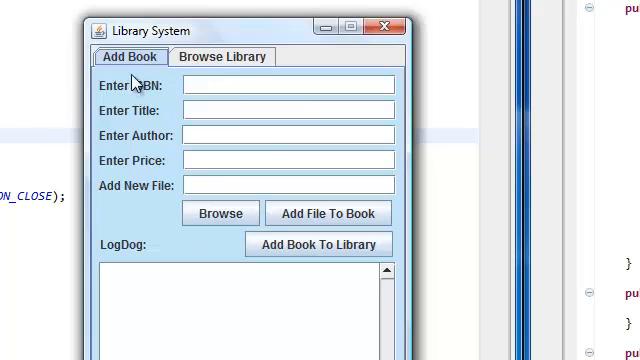
pyautogui.moveTo(252, 42)
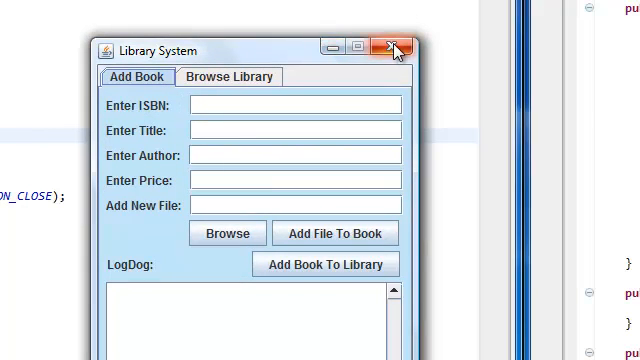
# Close the app and define a seven-space filler string in LibraryInterface.
pyautogui.click(392, 50)
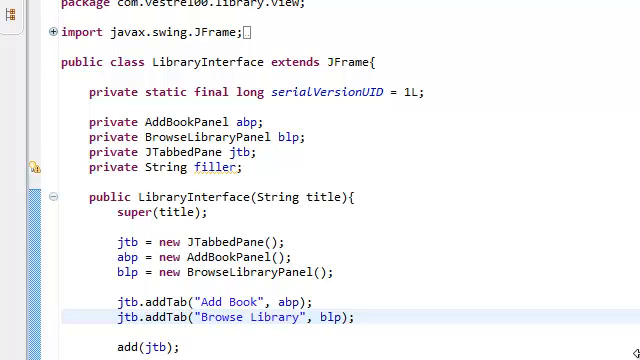
pyautogui.scroll(-3)
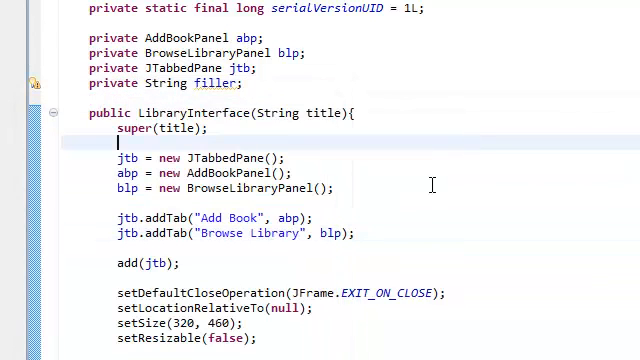
pyautogui.moveTo(632, 304)
pyautogui.write('filler =')
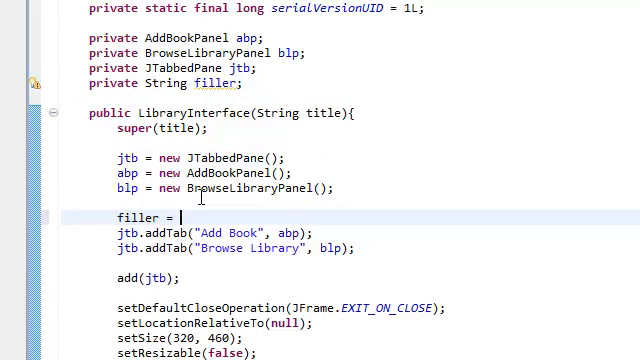
pyautogui.write('""')
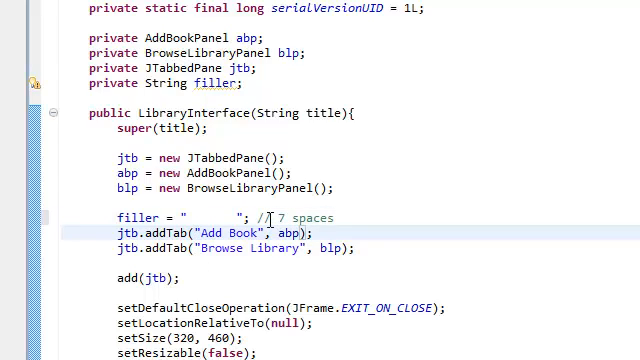
pyautogui.write('filer + filler')
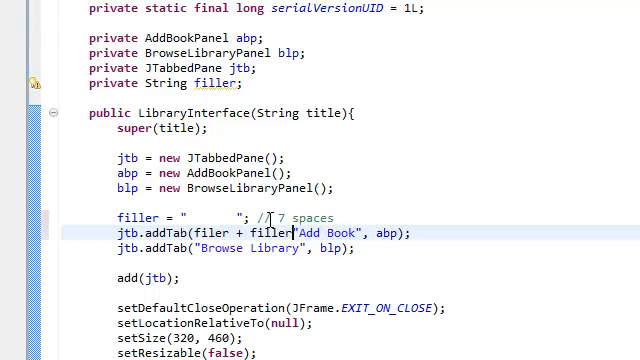
# Pad the Add Book tab title as filler + filler + "Add Book".
pyautogui.write('+')
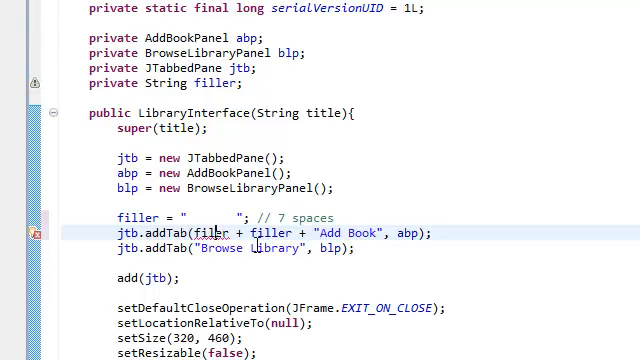
pyautogui.doubleClick(204, 232)
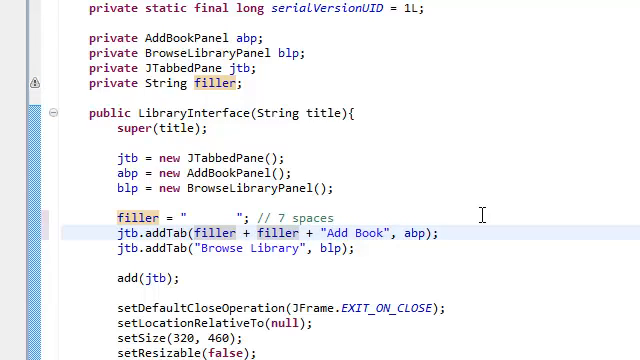
pyautogui.write('+')
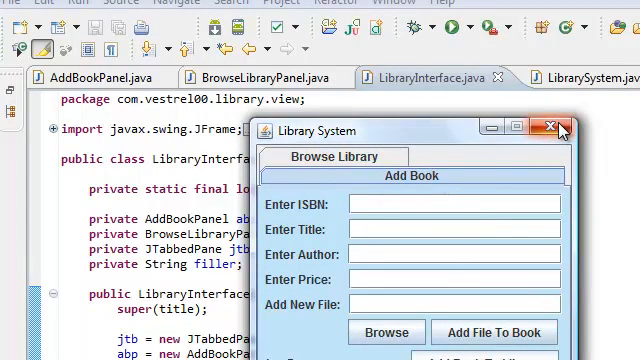
# Close the stacked-title window, relaunch with adjusted filler and show the Browse Library book list.
pyautogui.click(558, 132)
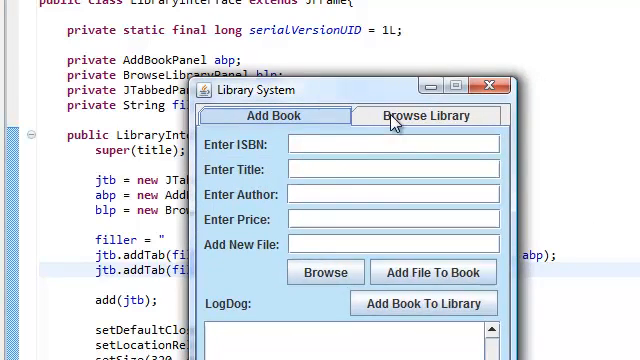
pyautogui.click(426, 116)
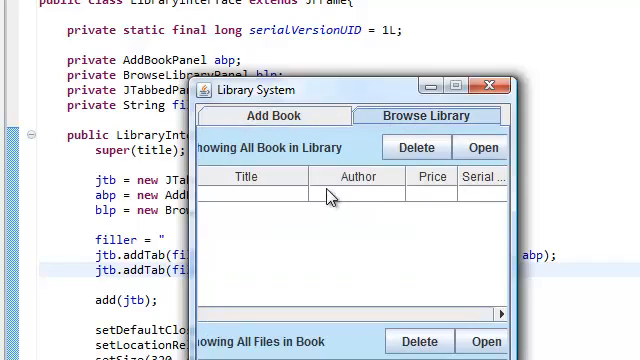
pyautogui.moveTo(344, 144)
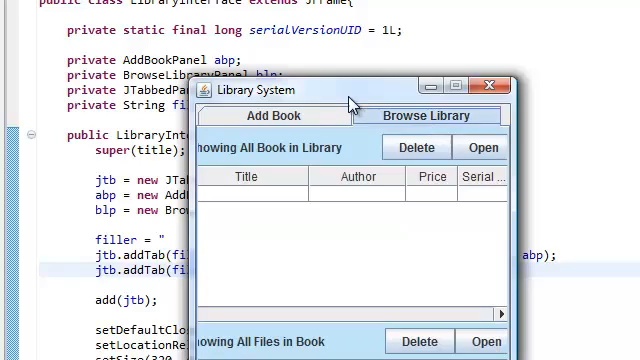
pyautogui.click(492, 90)
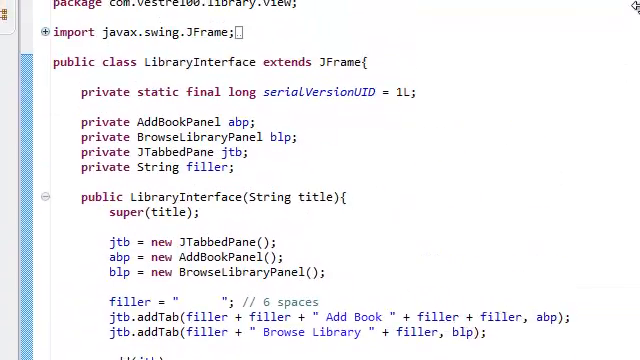
# Add public getAddBookPanel() returning abp.
pyautogui.scroll(-3)
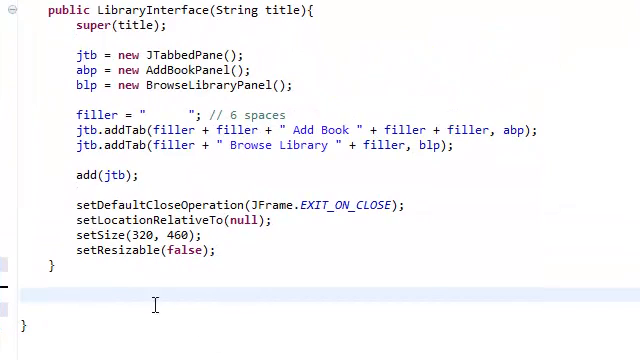
pyautogui.write('publi')
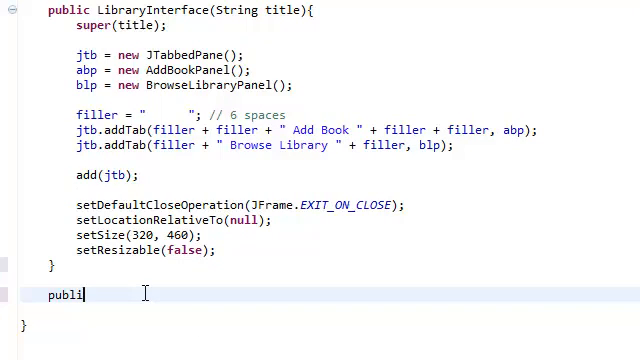
pyautogui.write('c')
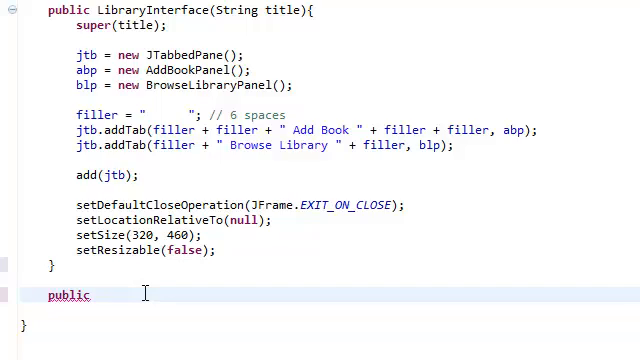
pyautogui.write('A')
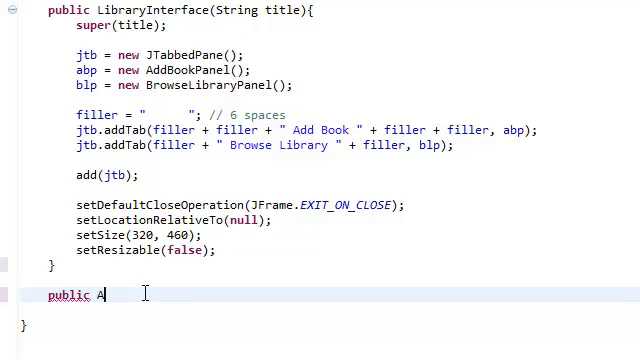
pyautogui.write('ddBook')
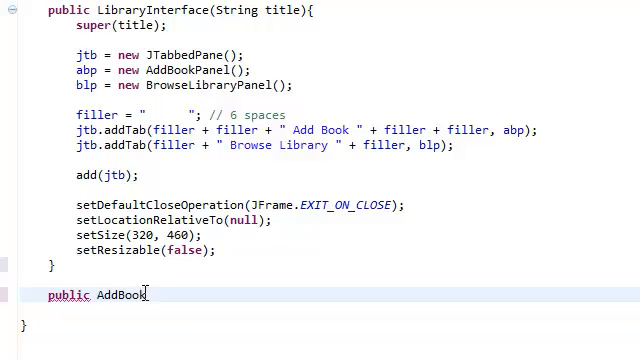
pyautogui.write('Panel')
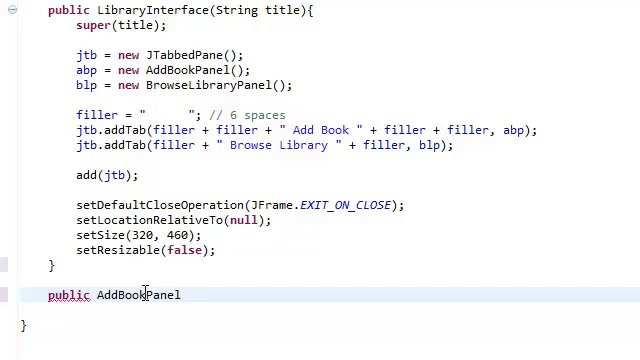
pyautogui.write('get')
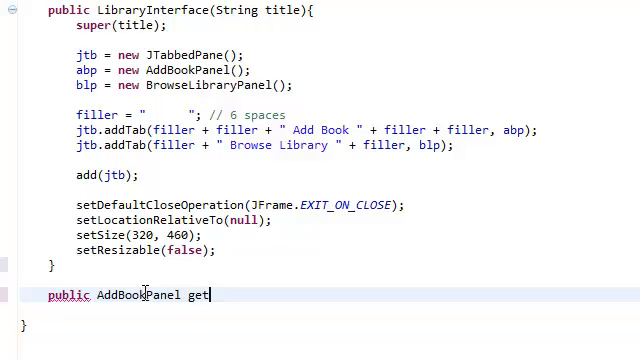
pyautogui.write('AddBookPa')
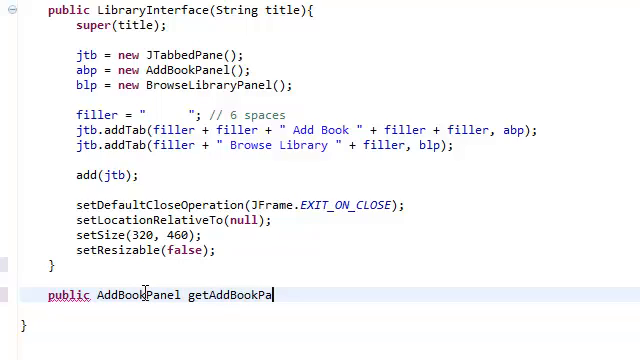
pyautogui.write('nel(){')
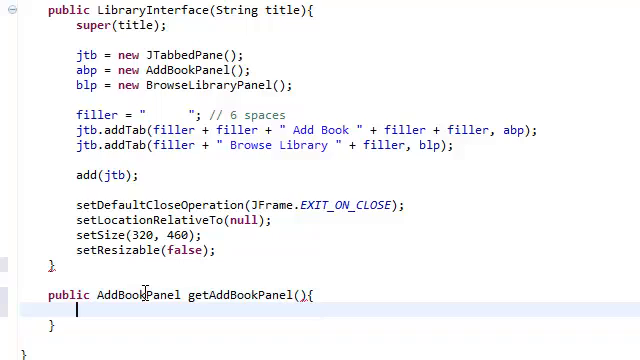
pyautogui.write('return abp;')
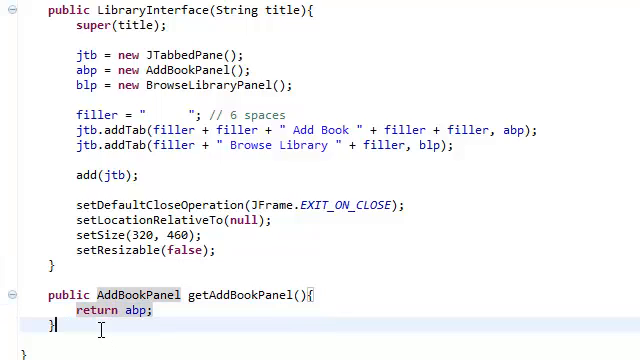
# Add public getBrowseLibraryPanel() returning blp.
pyautogui.write('pub')
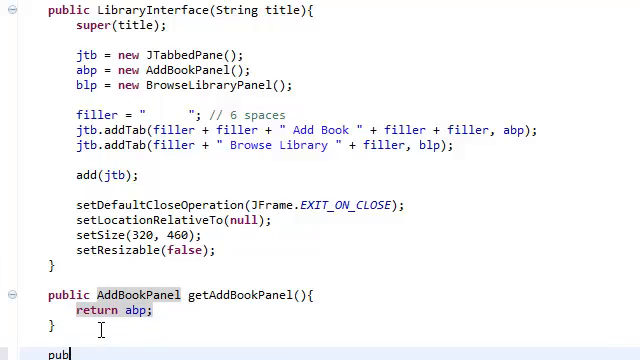
pyautogui.write('lic')
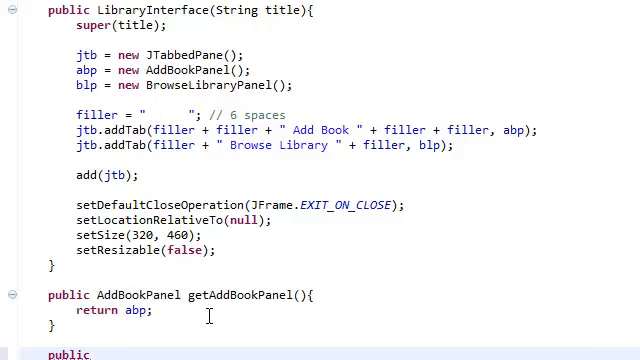
pyautogui.scroll(-3)
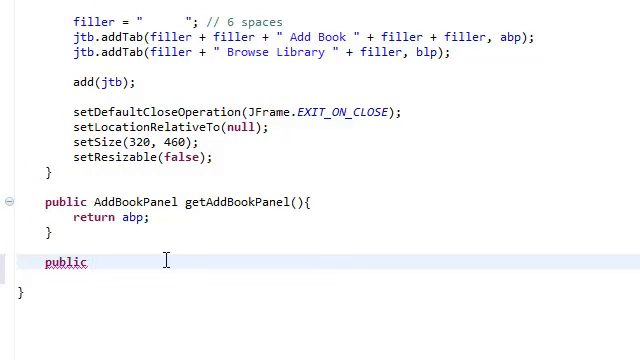
pyautogui.write('BrowseL')
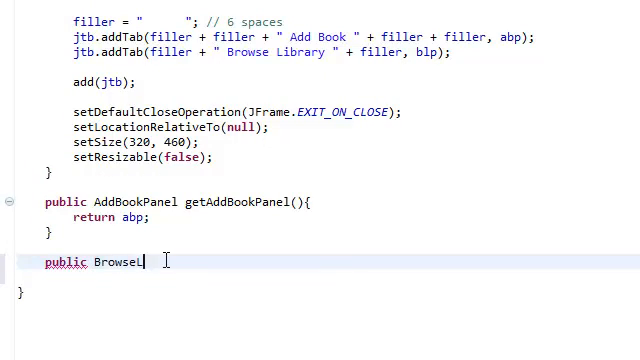
pyautogui.write('ibrary')
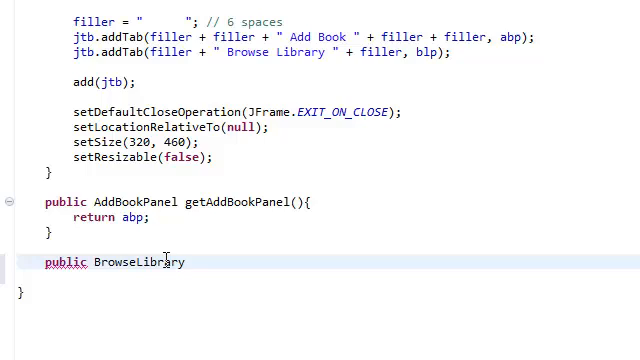
pyautogui.write('Panel')
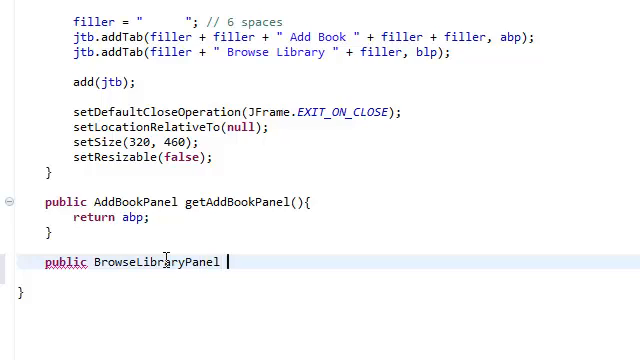
pyautogui.write('get')
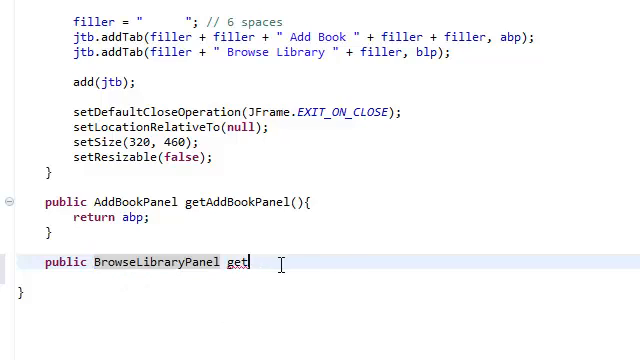
pyautogui.write('BrowseLibraryPanel(){')
pyautogui.write('return')
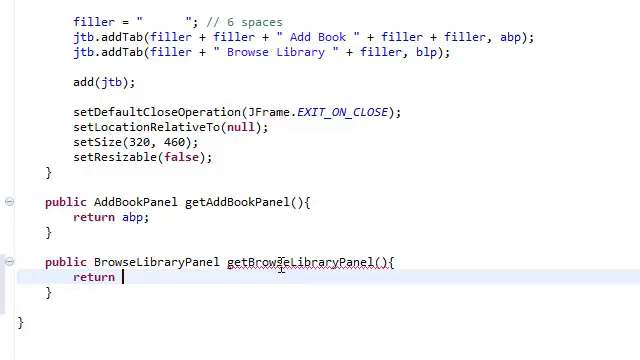
pyautogui.write('blp;')
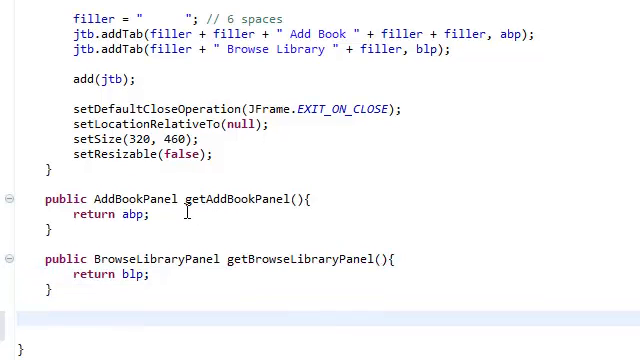
# Add public JTabbedPane getTabbedPane() returning jtb.
pyautogui.write('public')
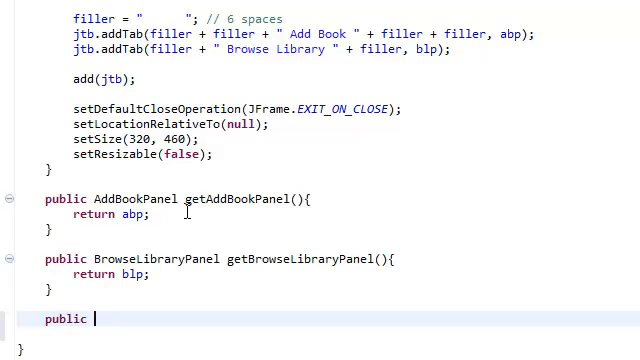
pyautogui.write('JTabbed')
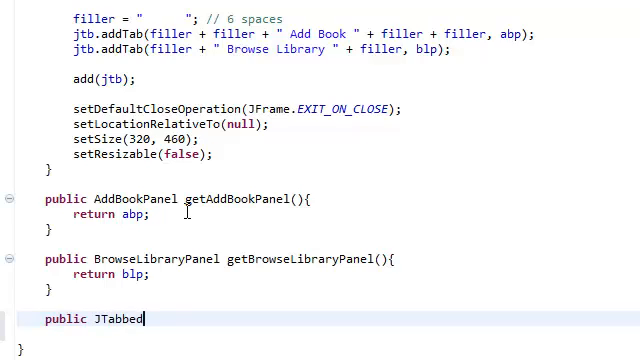
pyautogui.write('Pane')
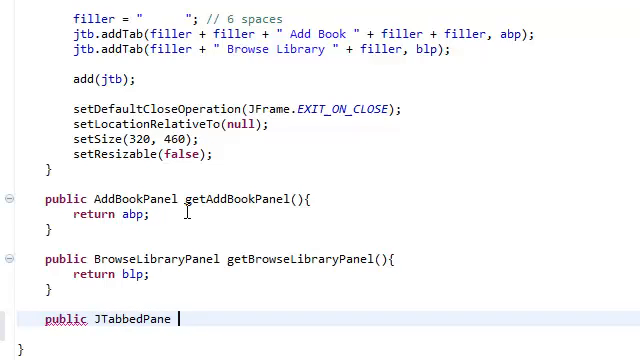
pyautogui.write('getTabbe')
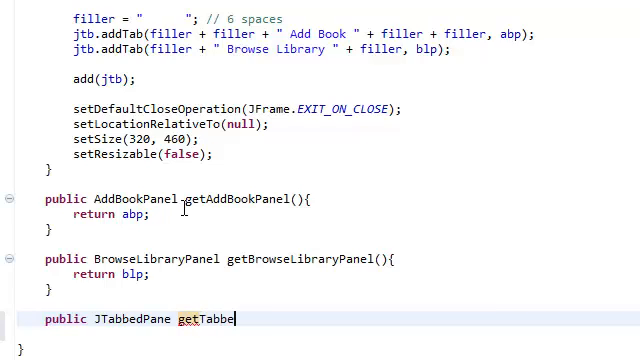
pyautogui.write('dPane(){')
pyautogui.write('return')
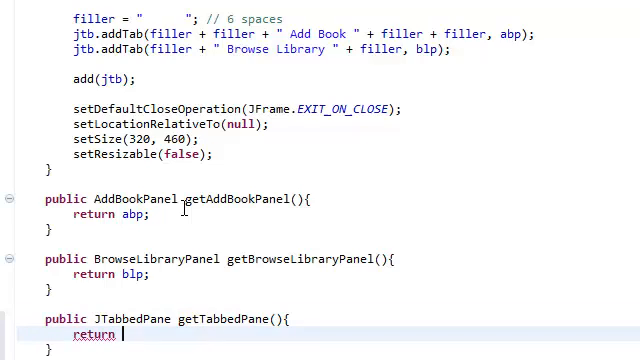
pyautogui.write('jtb;')
pyautogui.write('public')
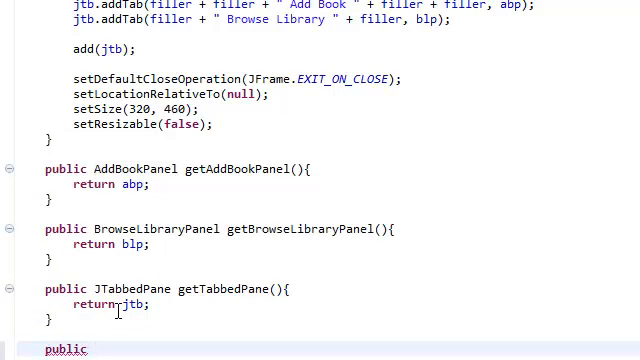
# Add public String getFiller() returning filler.
pyautogui.write('String ge')
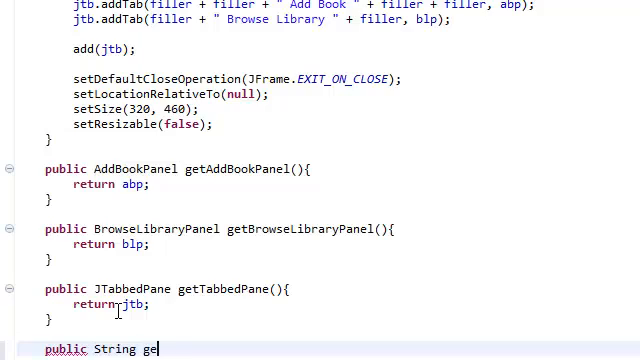
pyautogui.write('tFiller')
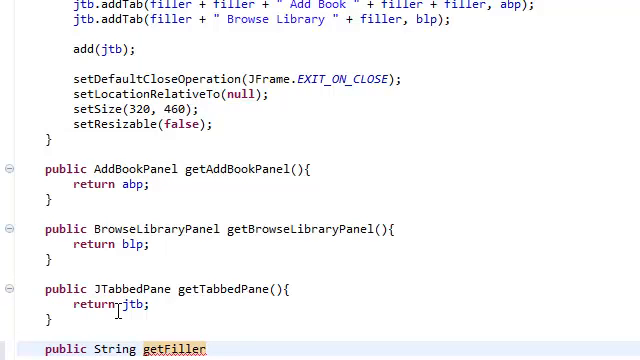
pyautogui.write('(){')
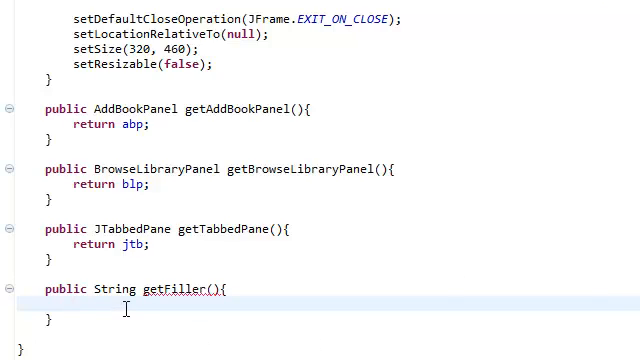
pyautogui.write('ret')
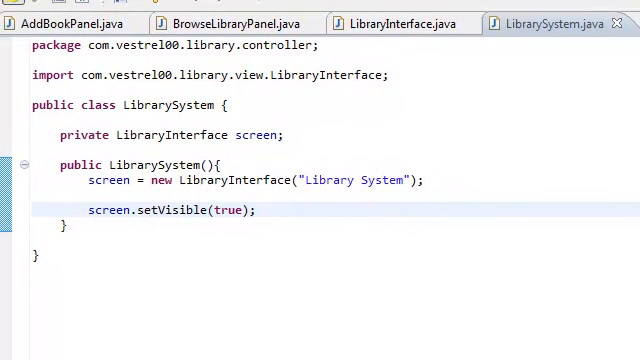
# Declare LibrarySystem implements ChangeListener and quick-fix generate the stateChanged stub.
pyautogui.click(224, 104)
pyautogui.write('implements ')
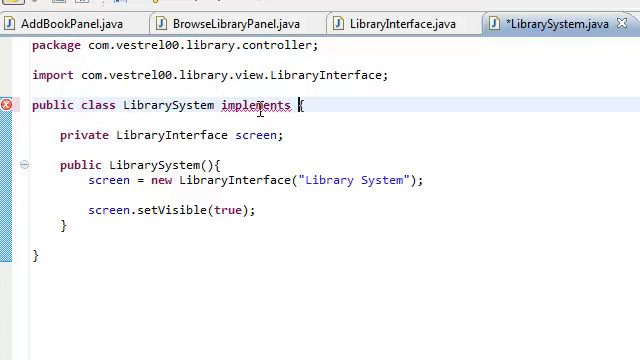
pyautogui.write('ChangeListener')
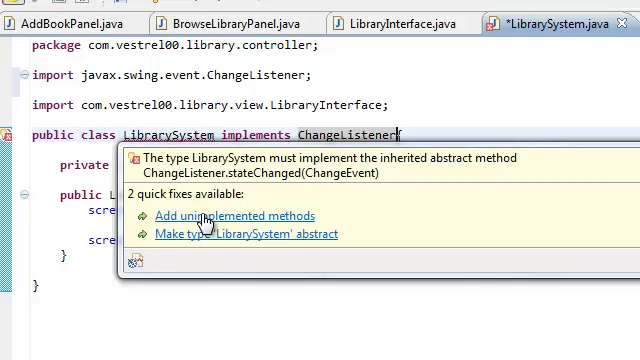
pyautogui.click(216, 216)
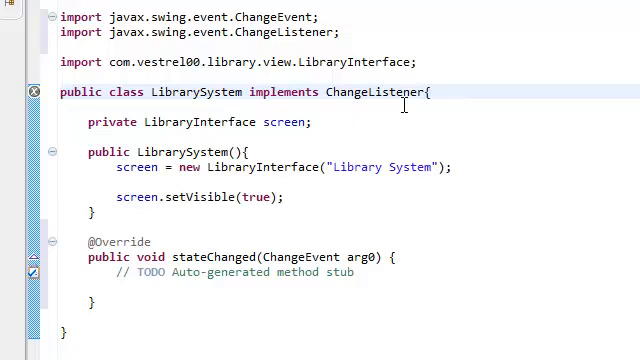
pyautogui.moveTo(418, 100)
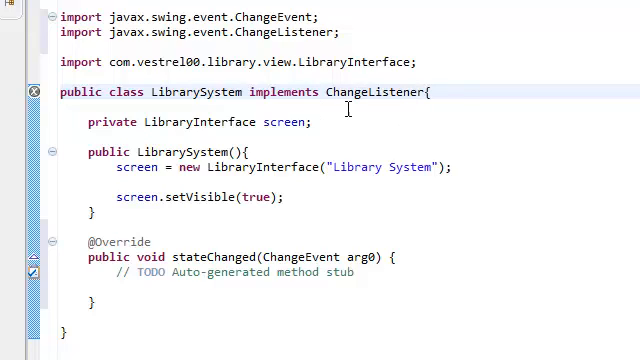
pyautogui.doubleClick(376, 92)
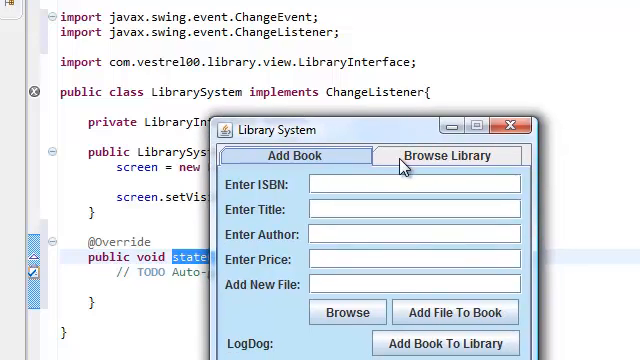
pyautogui.moveTo(404, 168)
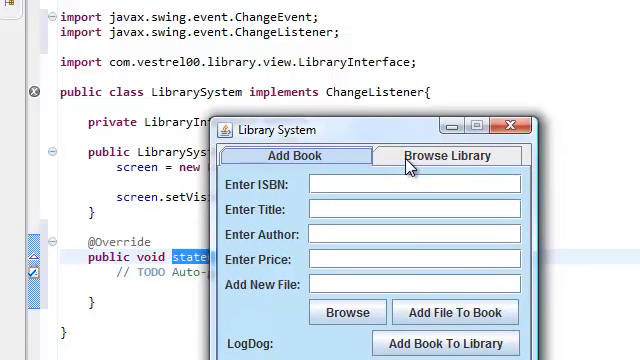
# Flip between the Browse Library and Add Book tabs a few times to watch the window resize.
pyautogui.click(468, 156)
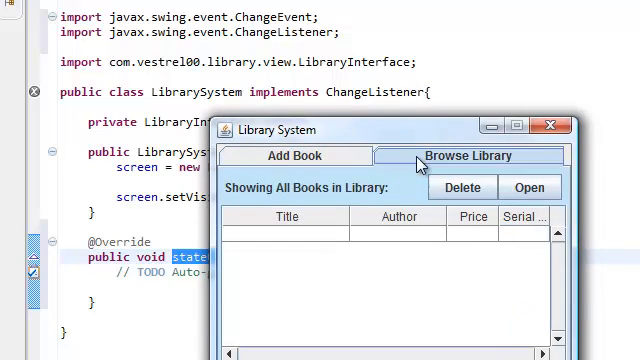
pyautogui.click(294, 156)
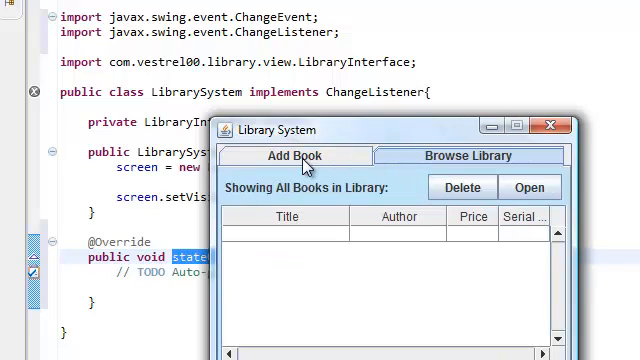
pyautogui.click(292, 156)
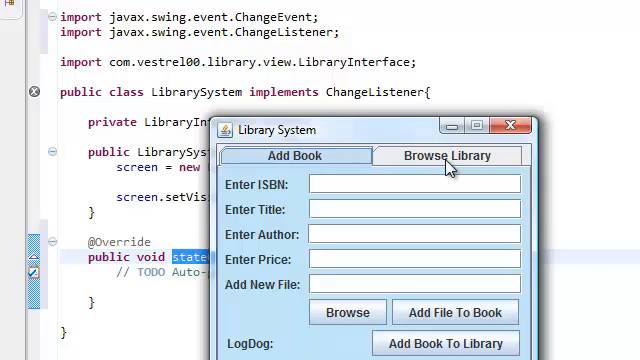
pyautogui.click(448, 156)
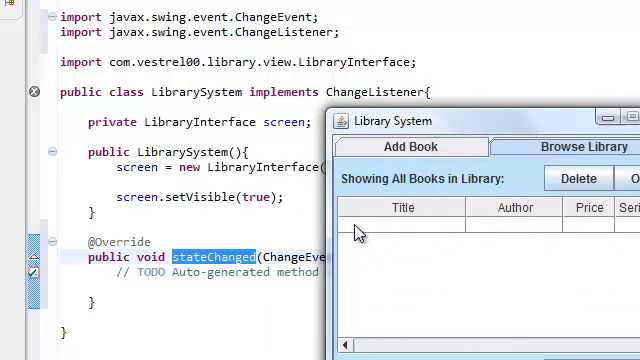
pyautogui.click(410, 146)
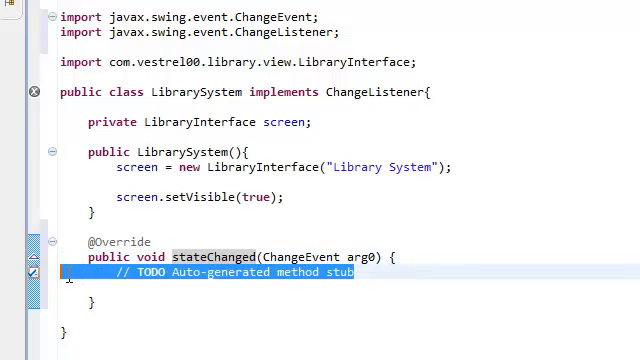
# Replace the TODO with comments: called when tab changes, from add book tab to browse library.
pyautogui.press('Delete')
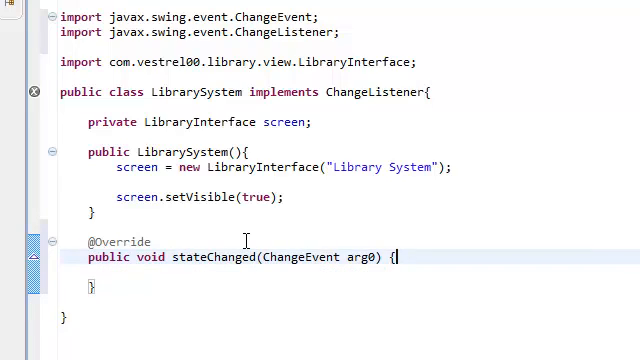
pyautogui.write('//')
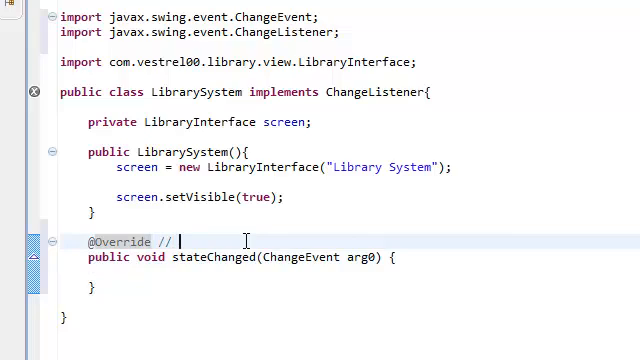
pyautogui.write('Called when')
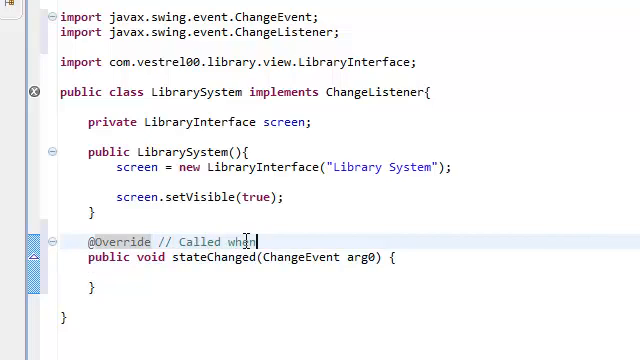
pyautogui.write('tab changes')
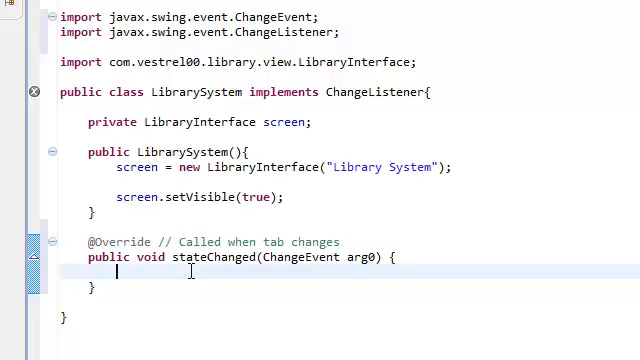
pyautogui.write('//')
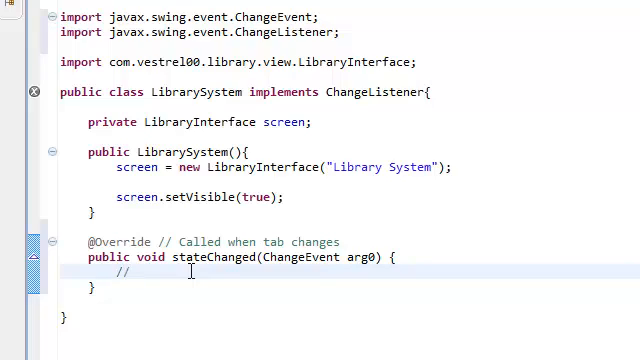
pyautogui.write('f')
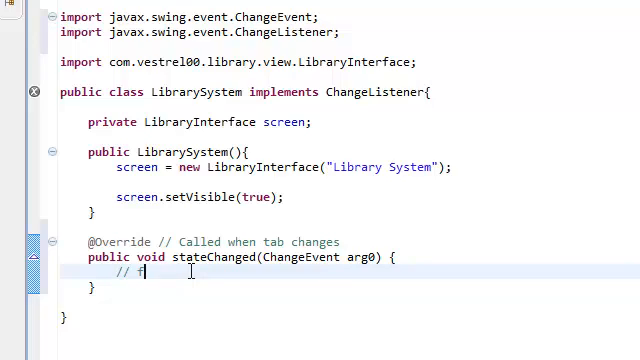
pyautogui.write('rom')
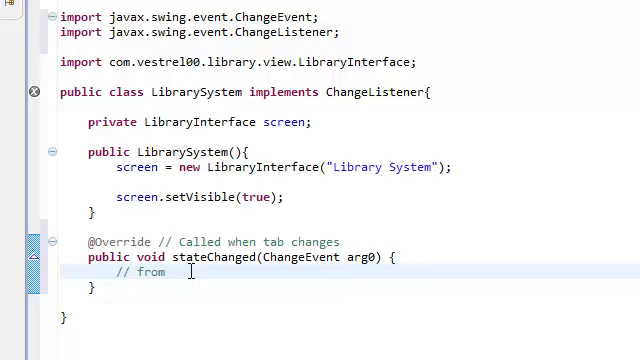
pyautogui.write('add book')
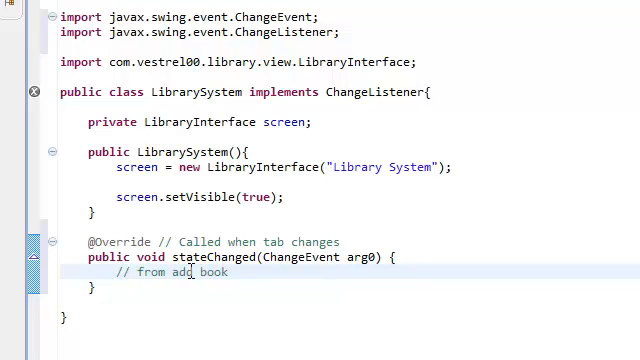
pyautogui.write('a')
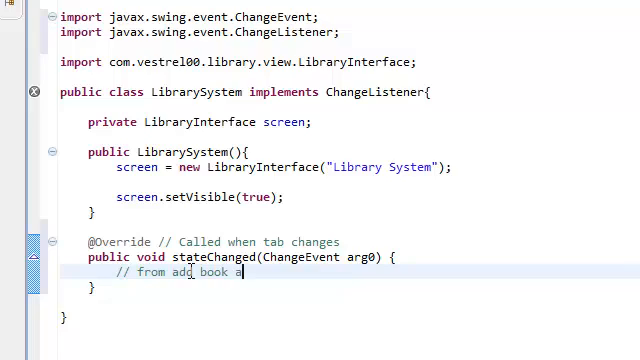
pyautogui.press('BackSpace')
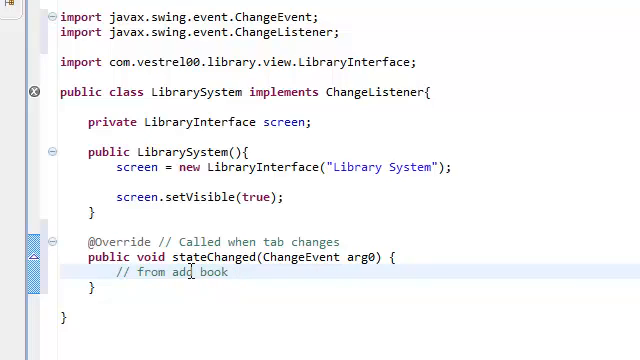
pyautogui.write('tab')
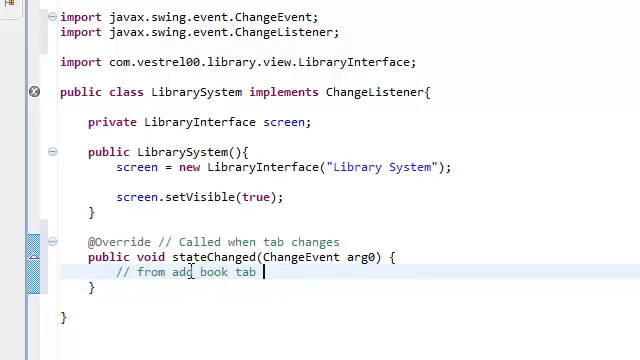
pyautogui.write('bro')
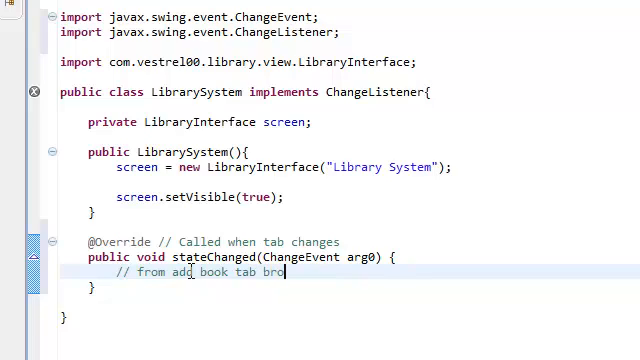
pyautogui.write('wse')
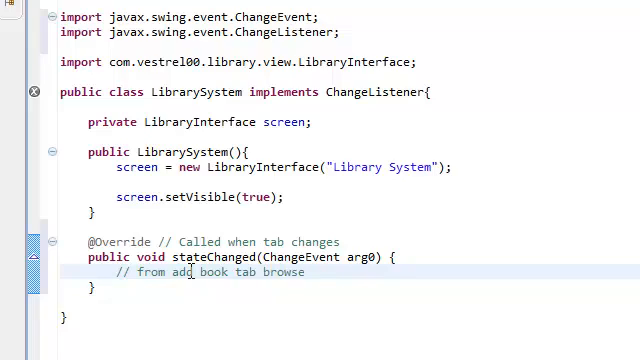
pyautogui.write('library tab')
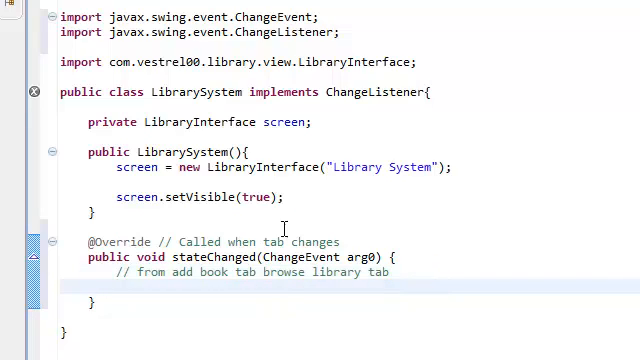
pyautogui.moveTo(312, 272)
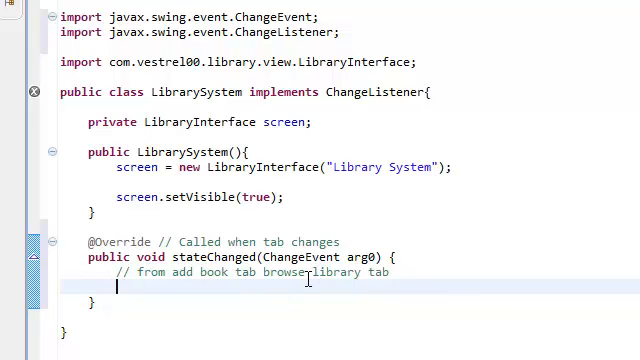
# Begin if (screen.getTabbedPane().getSelectedIndex() == 1) inside stateChanged.
pyautogui.write('if ()')
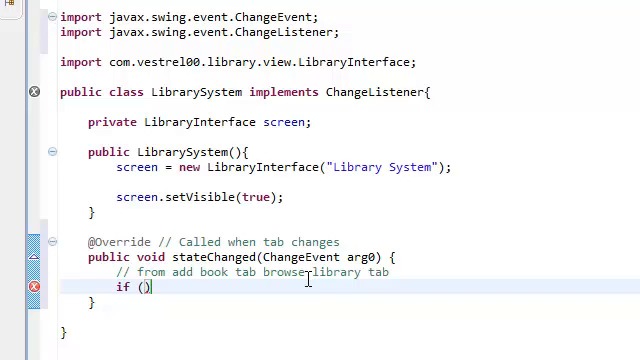
pyautogui.write('screen.getTabbedPane(')
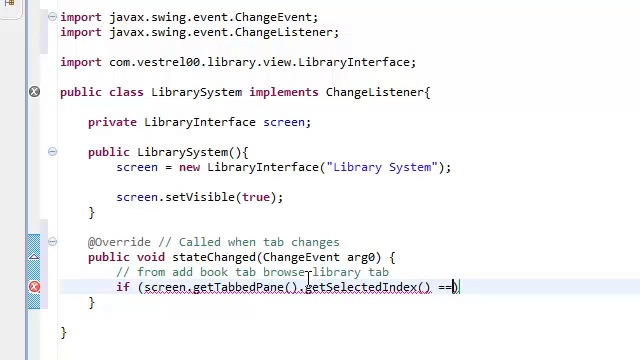
pyautogui.write('1)')
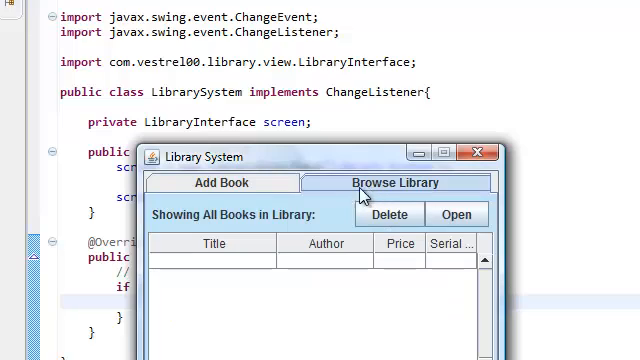
# Switch the relaunched window back to the Add Book form to test tab switching.
pyautogui.click(220, 184)
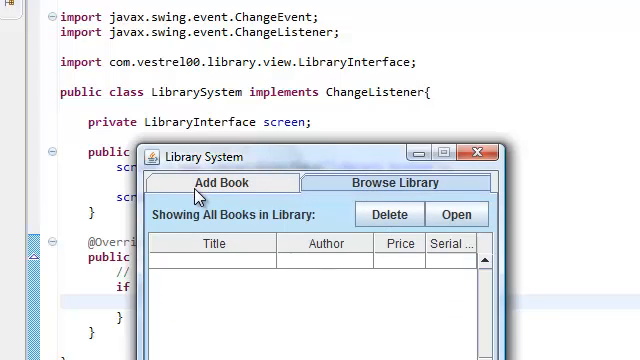